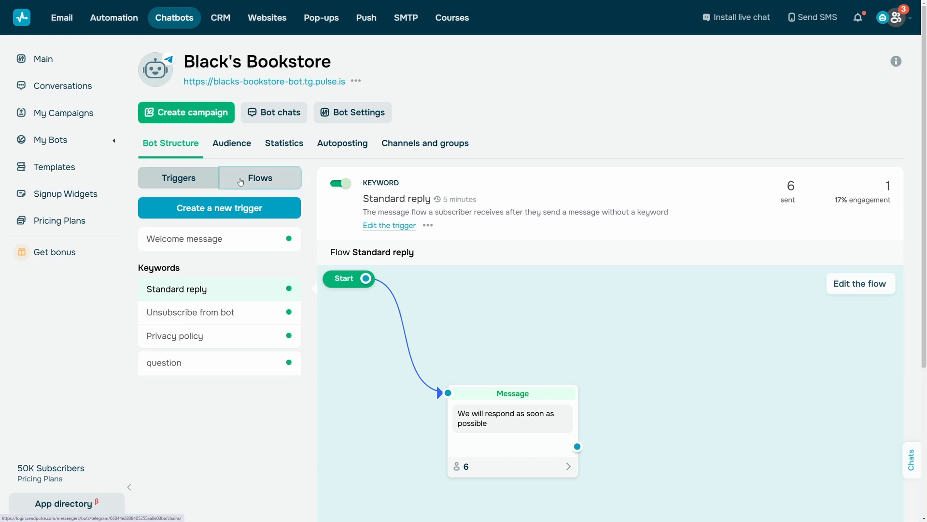
Show the bot's flows so the new Black's Bookstore flow can be edited.
left_click(860, 284)
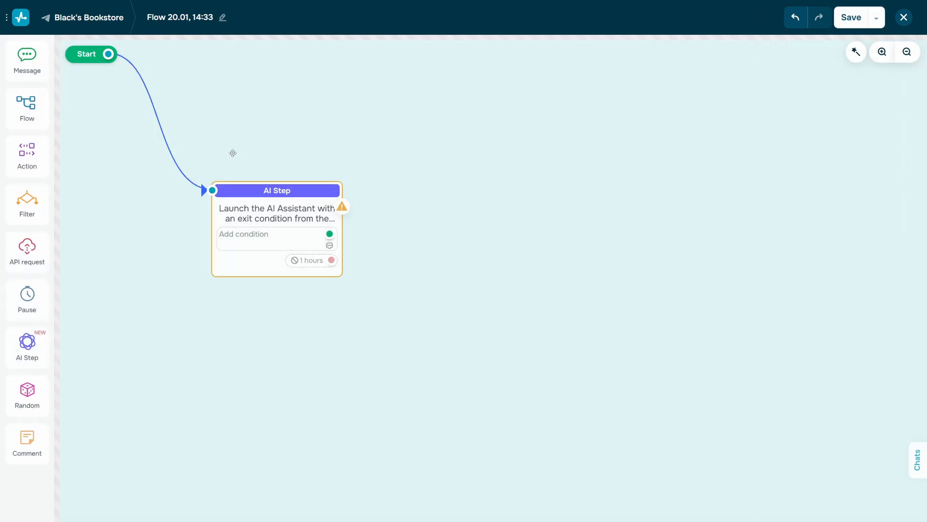
Bring up the AI Step's settings and focus the Bot instructions field for the bookstore prompt.
left_click(278, 190)
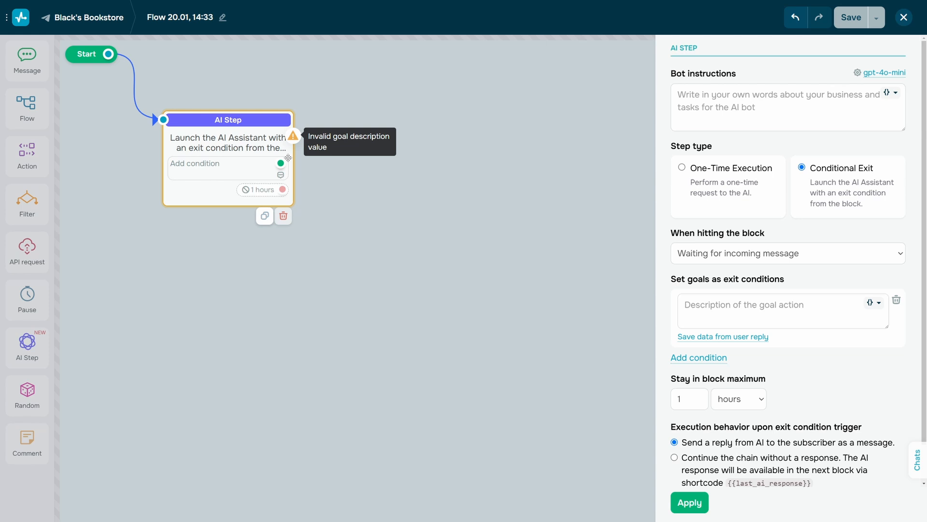
left_click(787, 107)
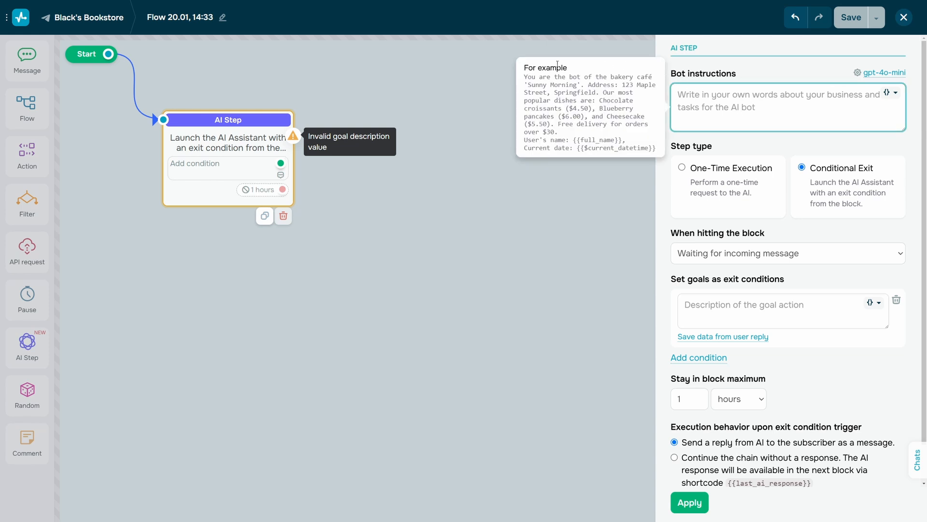
mouse_move(664, 65)
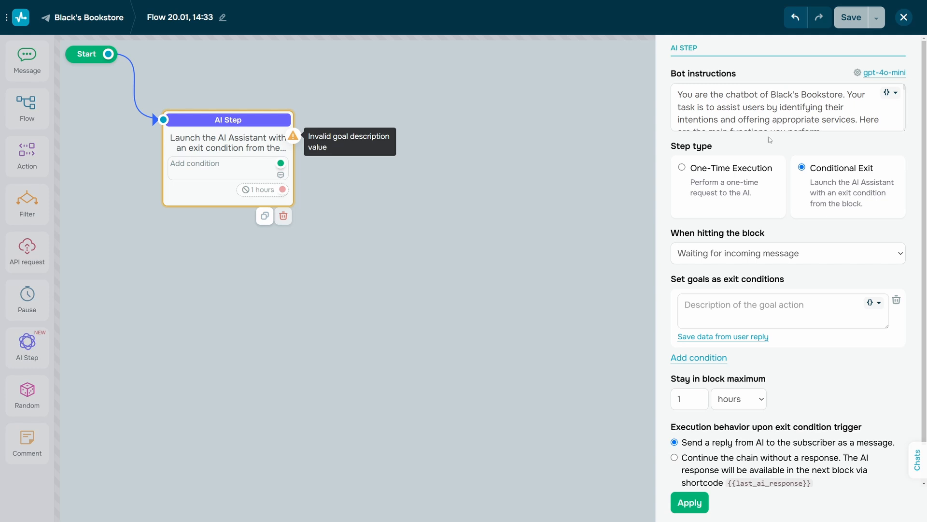
mouse_move(737, 176)
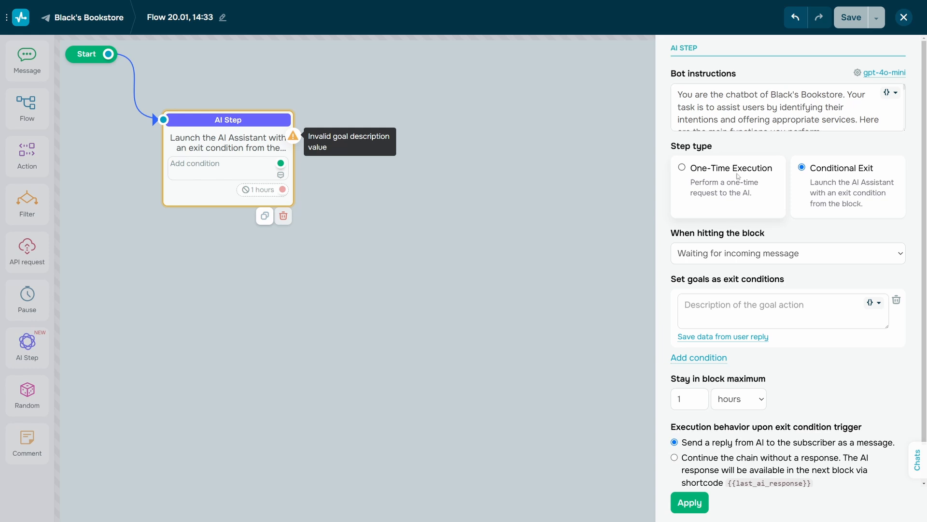
left_click(682, 167)
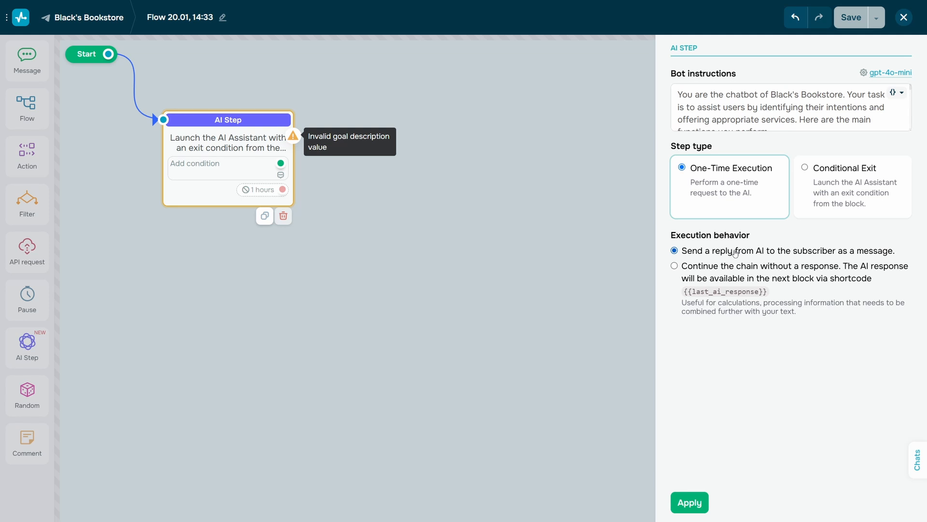
left_click(675, 266)
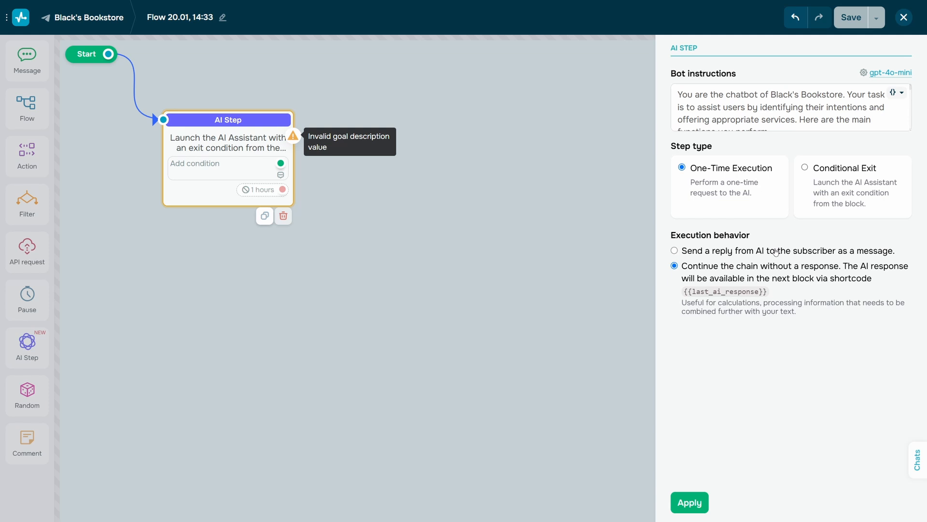
left_click(804, 167)
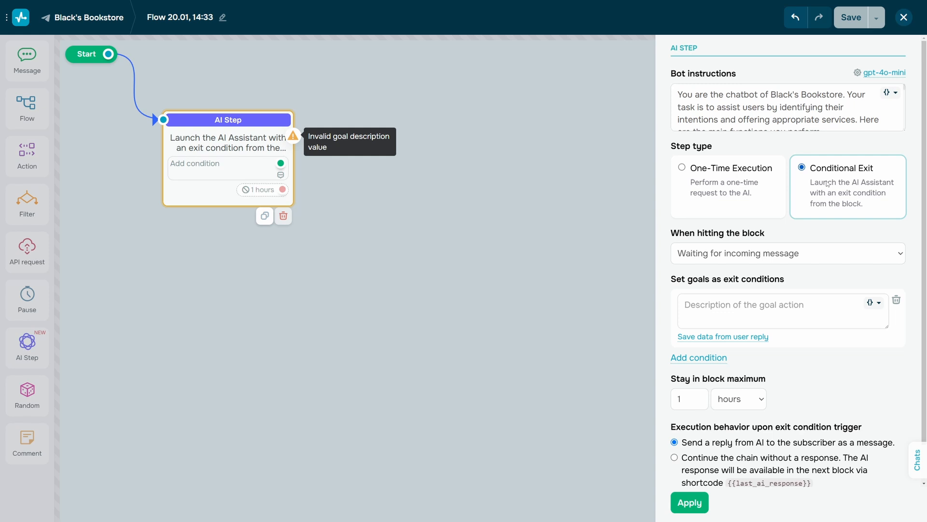
mouse_move(791, 236)
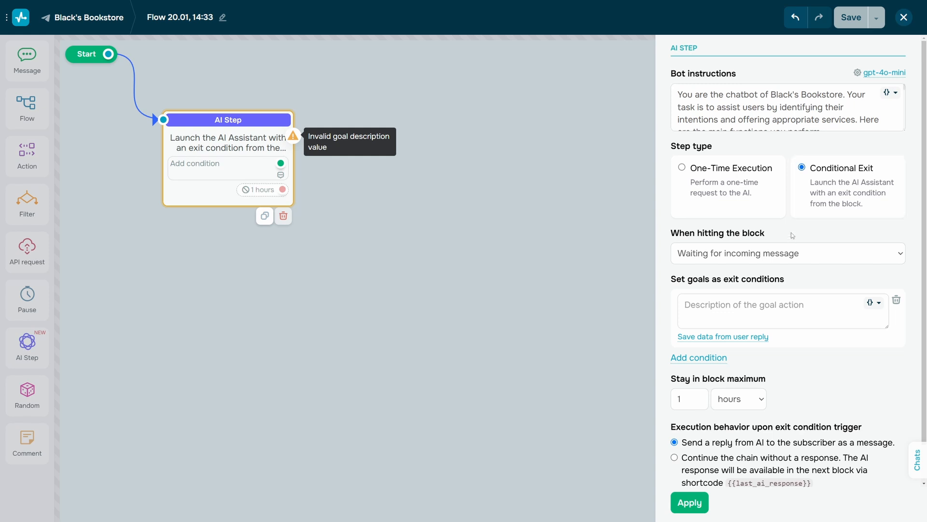
mouse_move(788, 251)
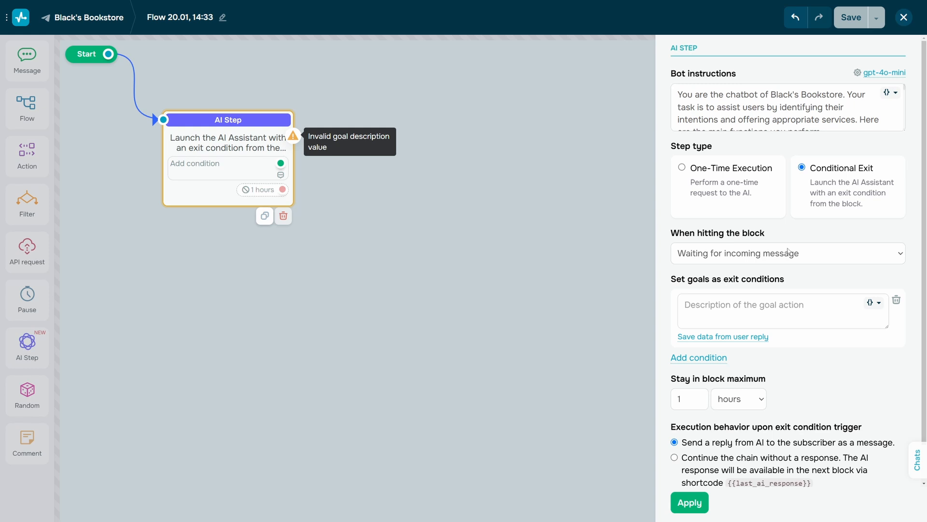
left_click(786, 253)
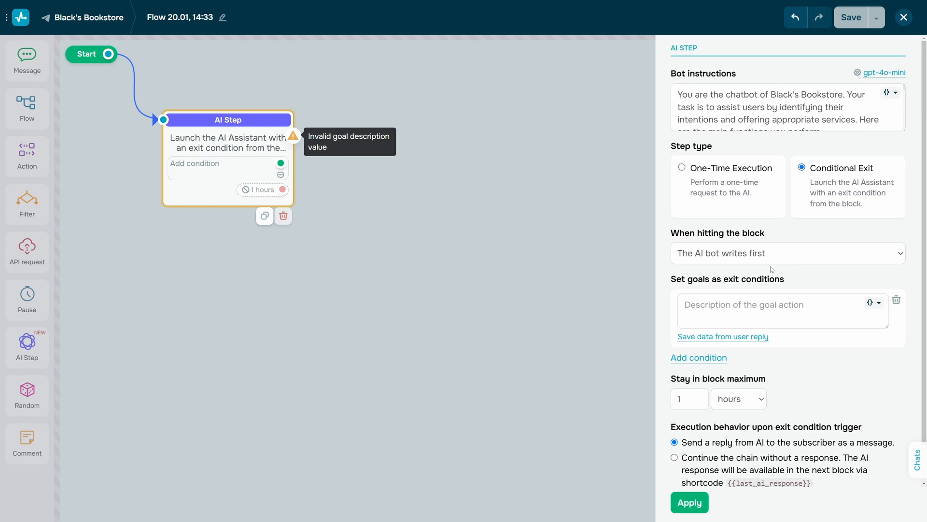
left_click(786, 253)
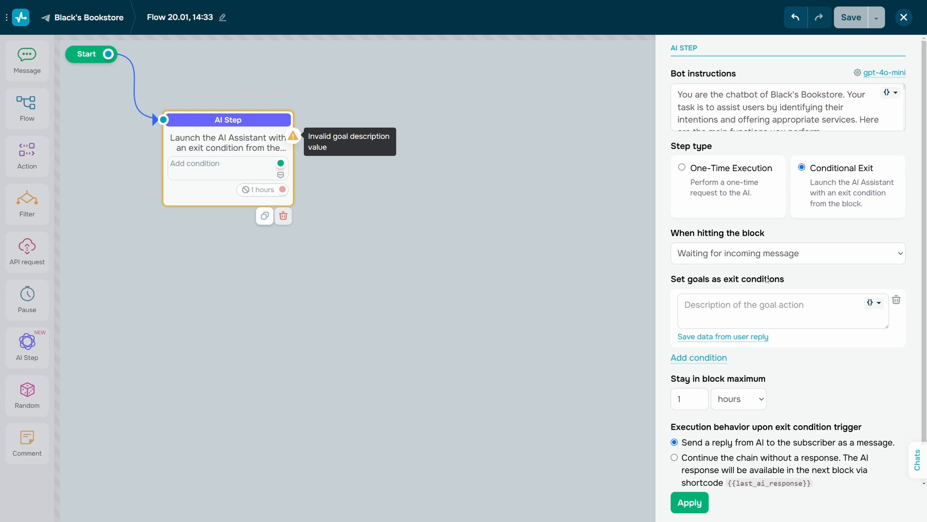
mouse_move(763, 284)
type("Customer")
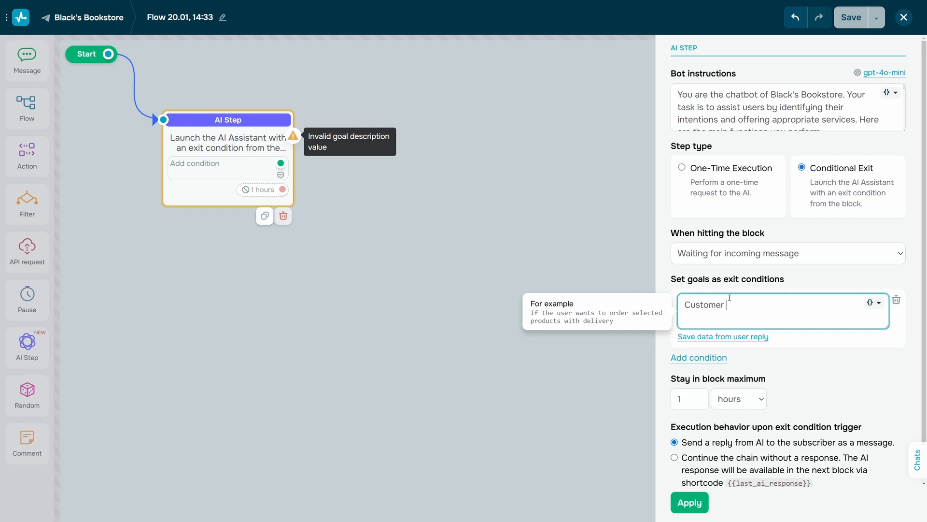
Enter the exit goal description "Customer wants to order a book".
type("wants t")
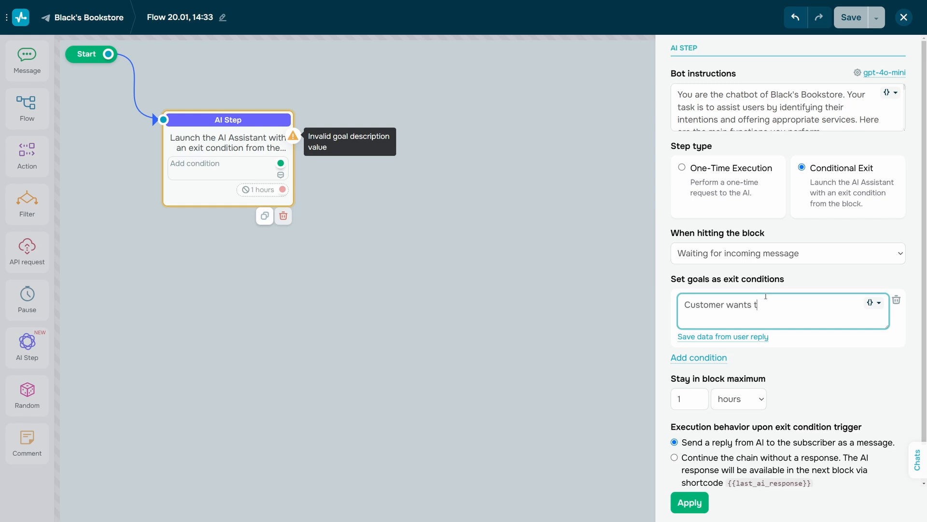
type("o order")
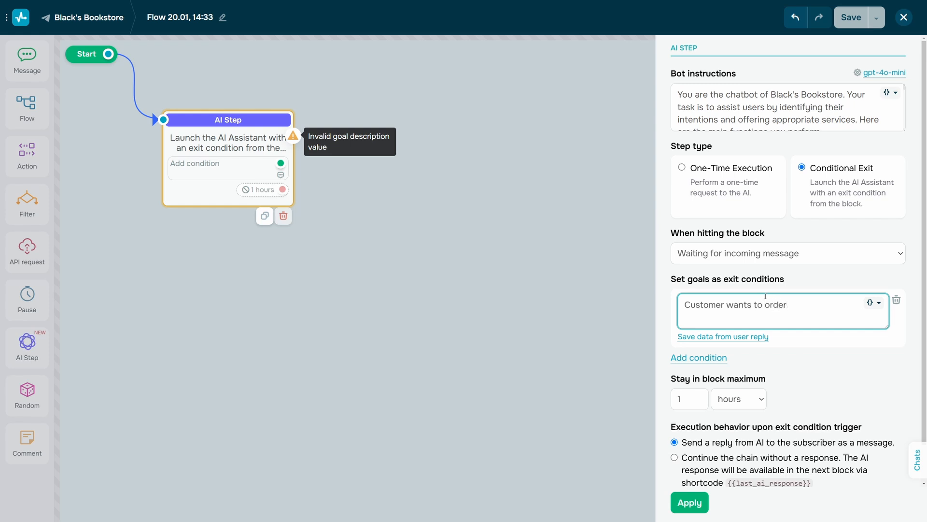
type("a book")
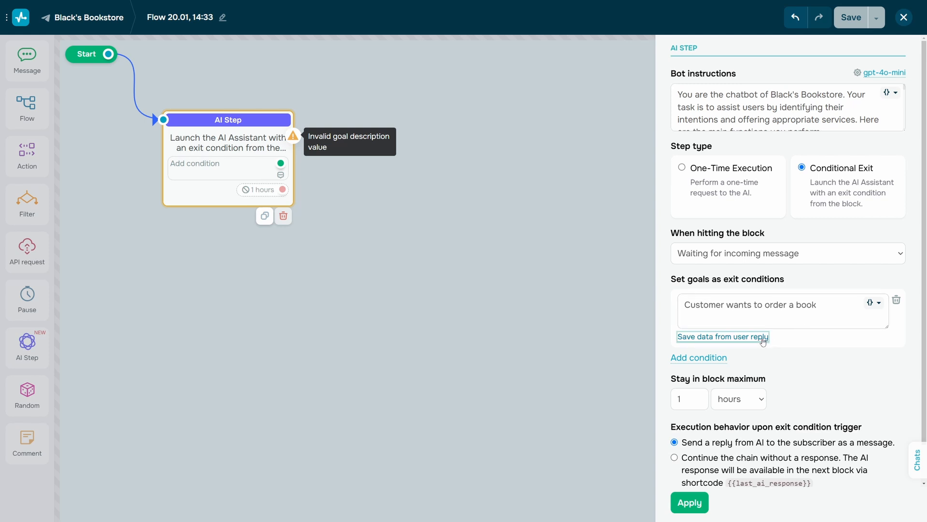
Save data from the user's reply as Book_name into the Book variable.
left_click(722, 336)
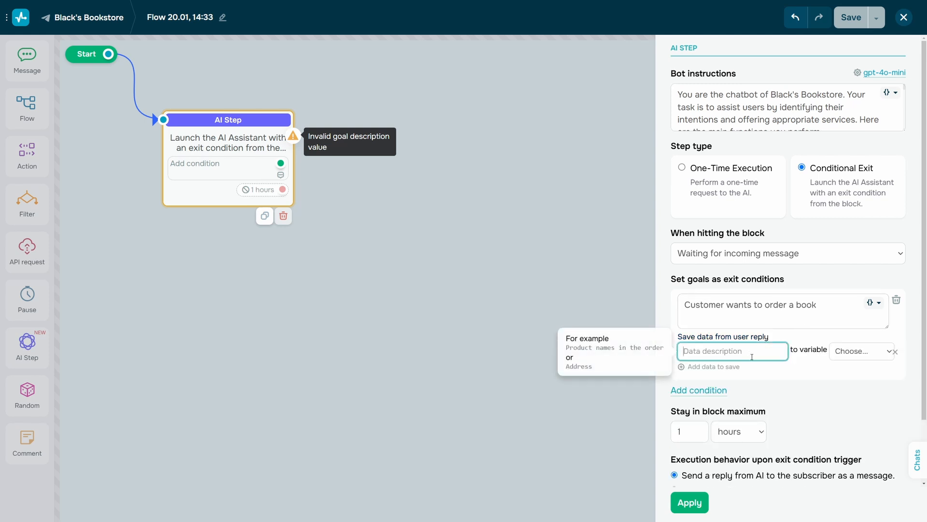
type("Book_name")
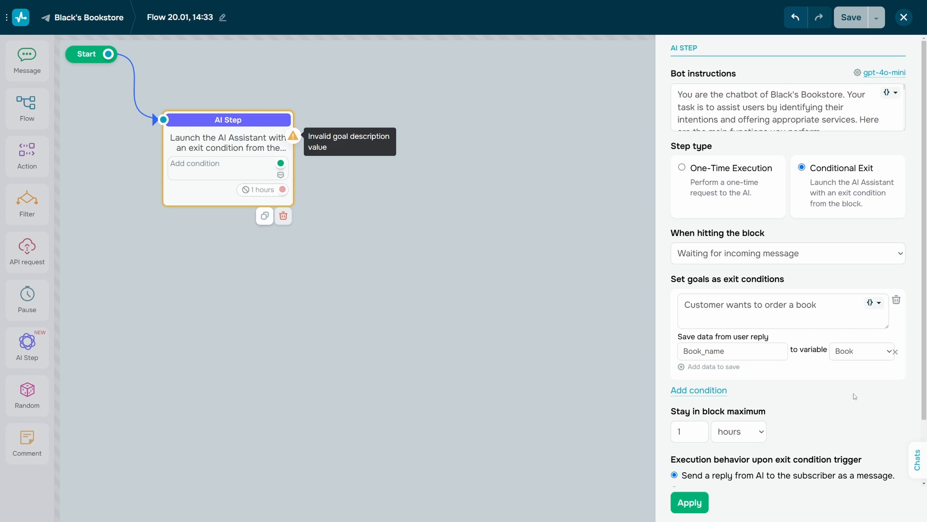
scroll("down", 3)
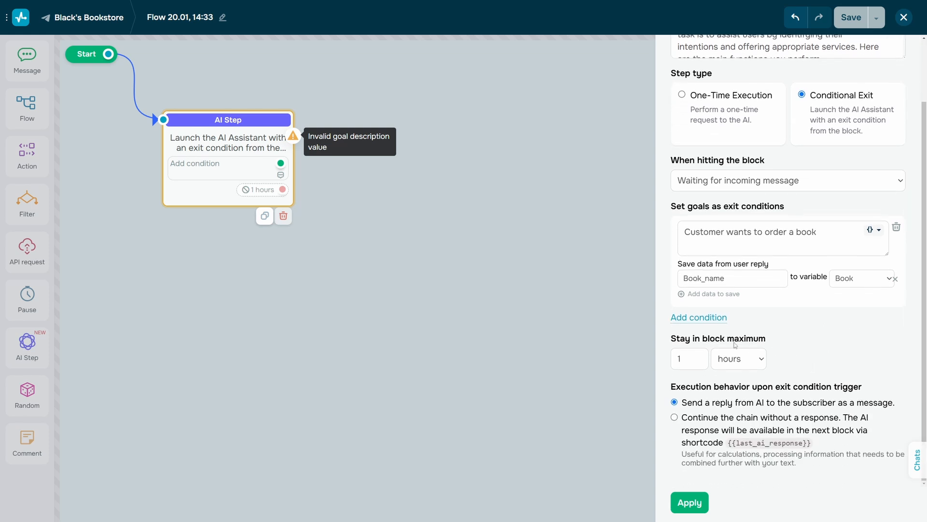
Set maximum stay in the block to 1 day and continue the chain without an AI reply.
left_click(697, 354)
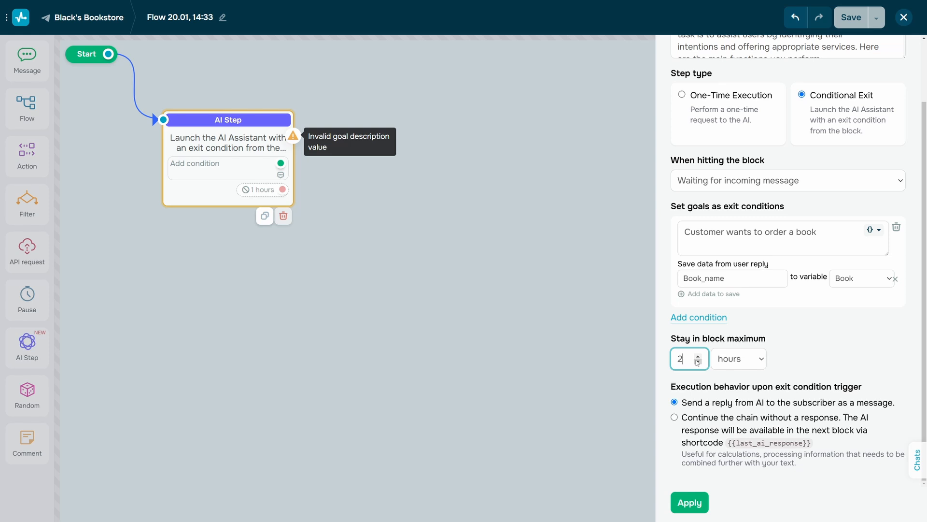
left_click(738, 358)
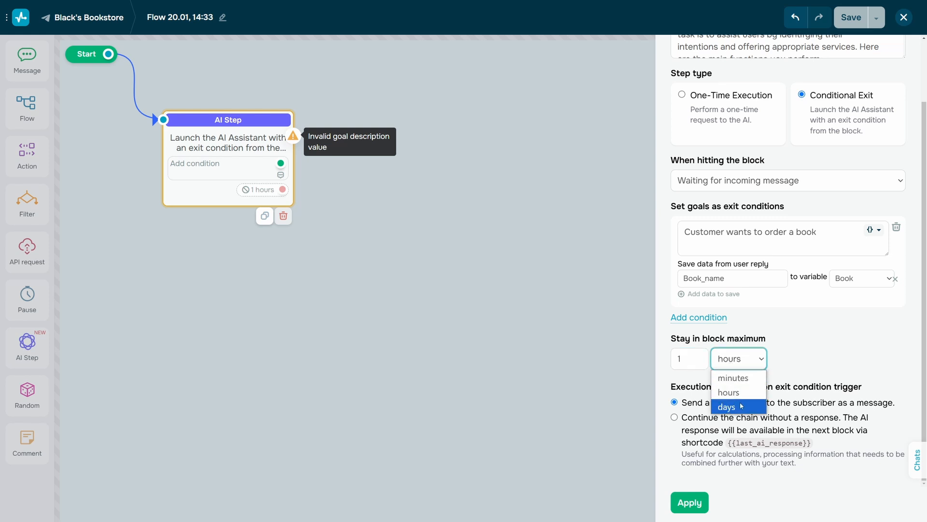
left_click(726, 407)
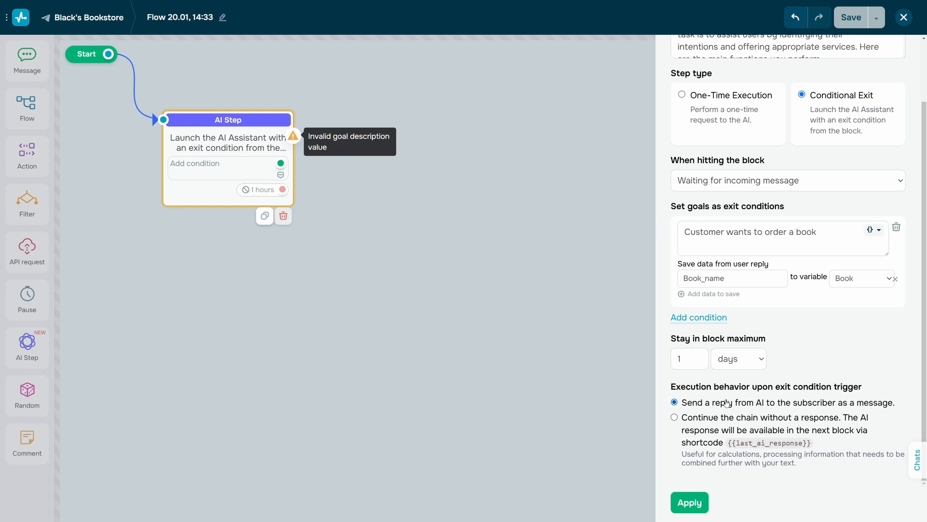
mouse_move(724, 407)
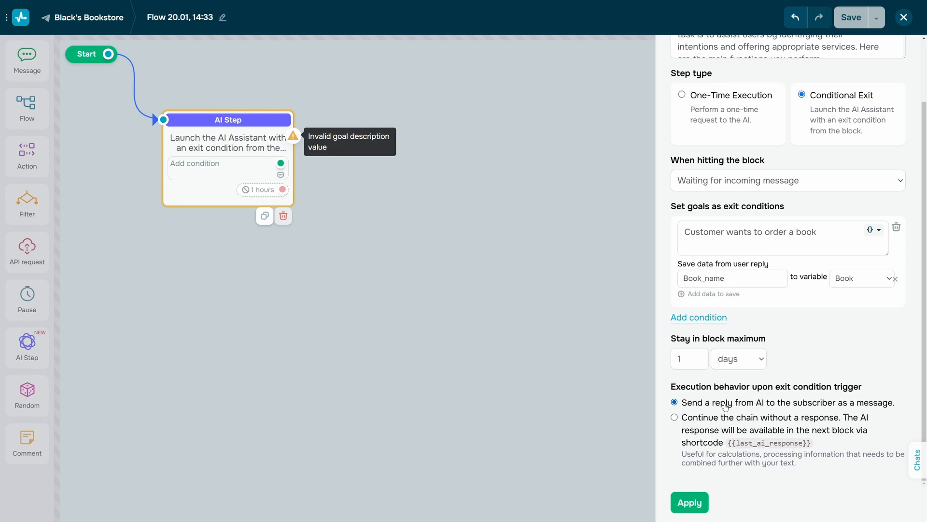
left_click(674, 417)
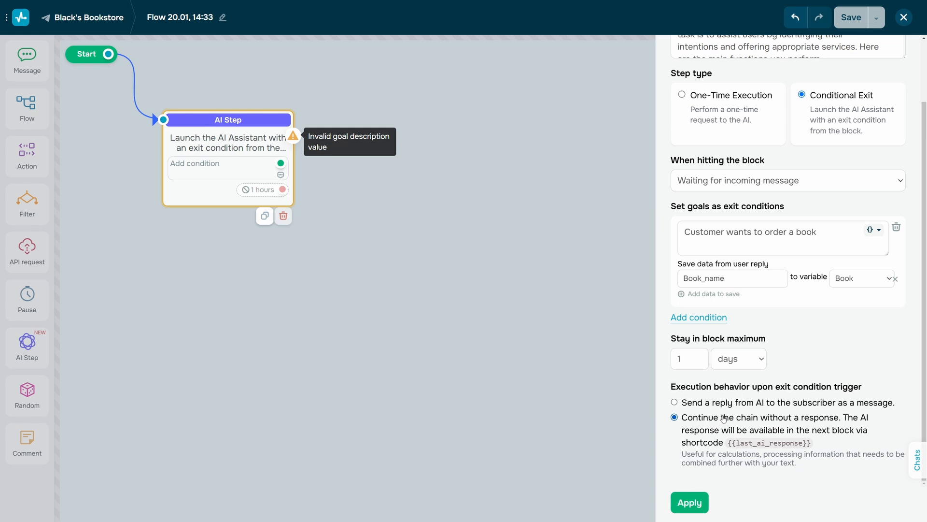
mouse_move(721, 419)
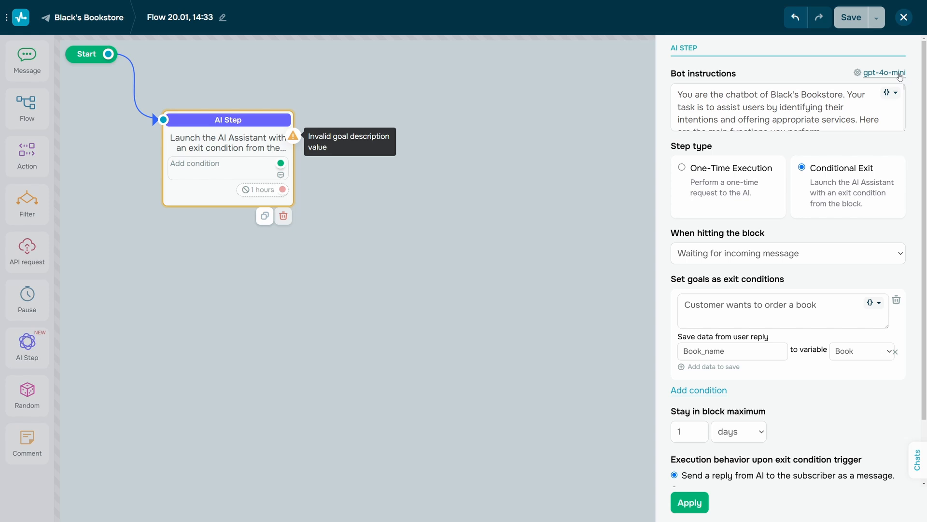
In gpt-4o-mini settings keep the inherited token, set context 6, max tokens 400, temperature 0.8, and save.
left_click(857, 73)
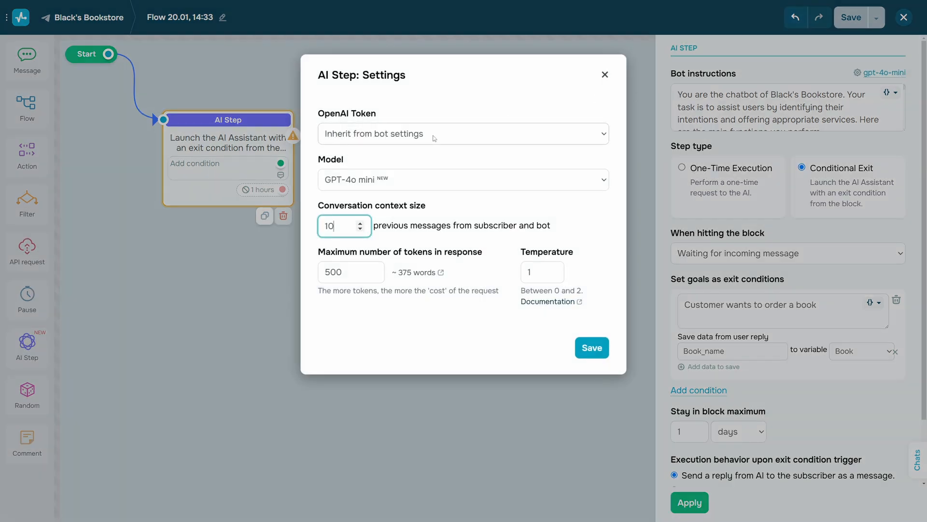
left_click(463, 134)
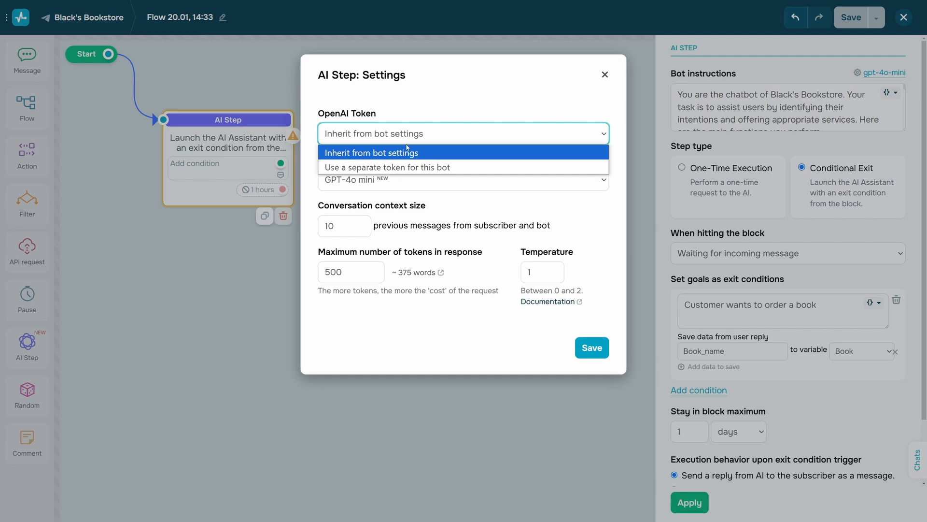
mouse_move(407, 168)
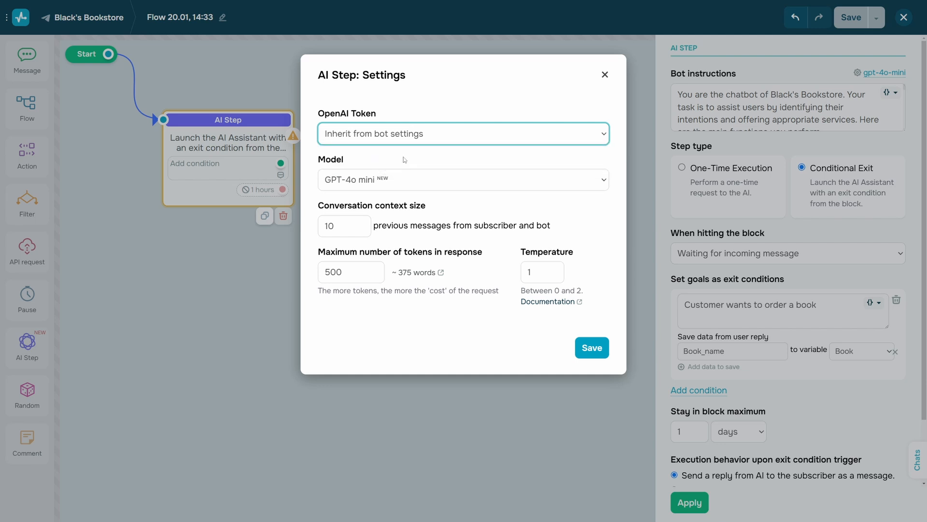
left_click(463, 180)
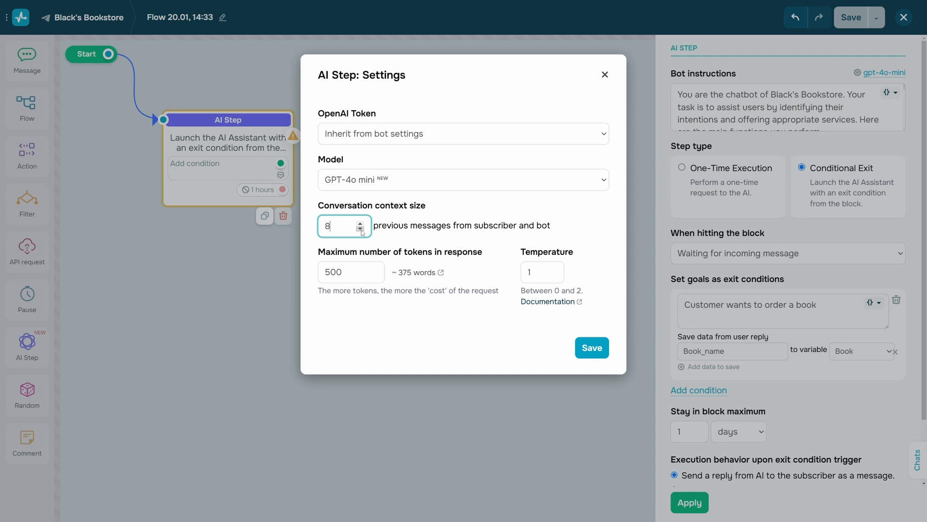
left_click(360, 230)
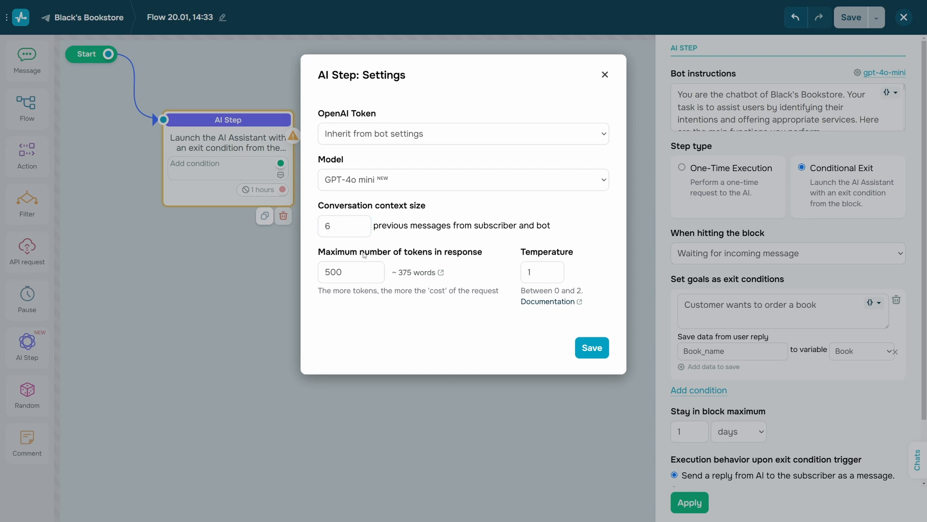
type("400")
type("0.8")
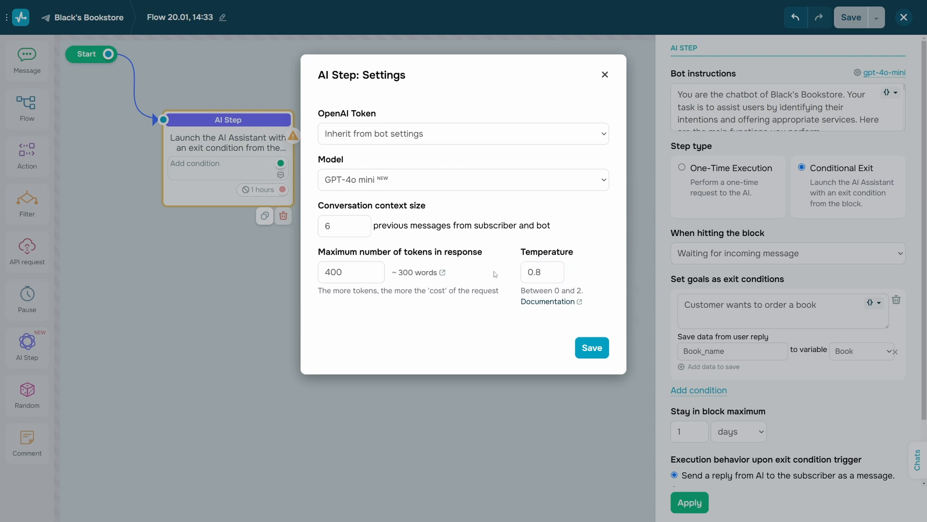
mouse_move(592, 347)
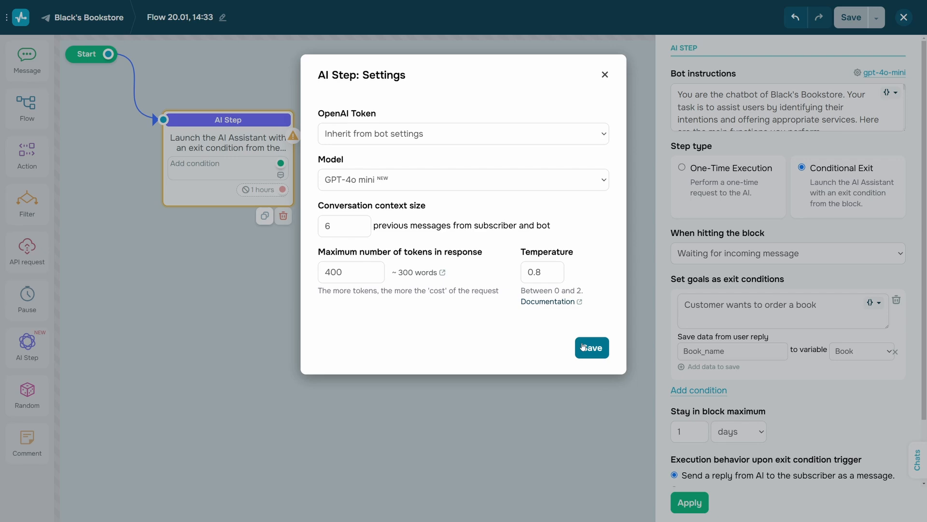
left_click(591, 347)
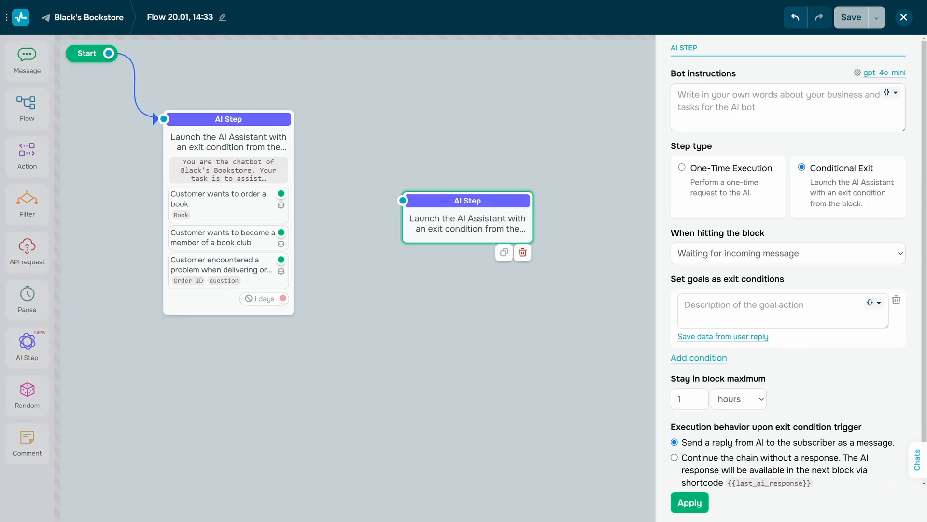
Apply the order condition to the second AI Step and add an Action block tagging Club.
left_click(689, 503)
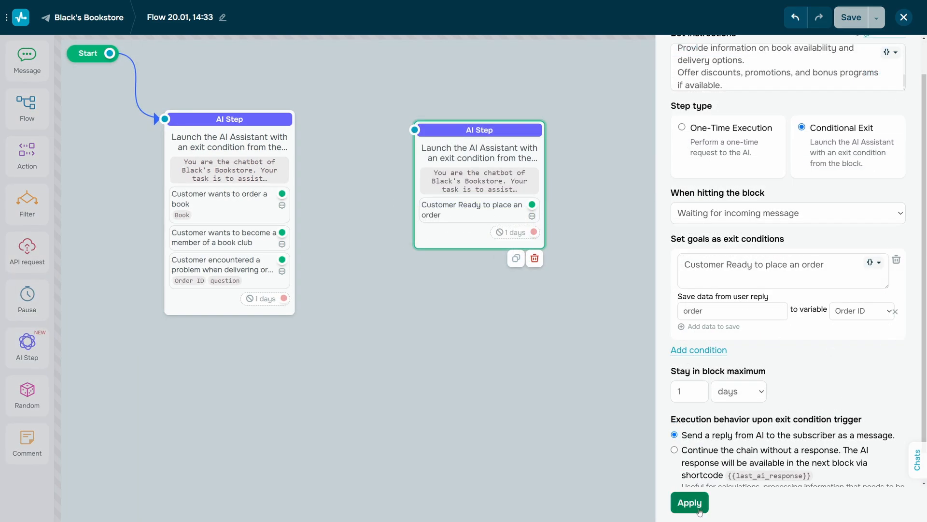
left_click(689, 503)
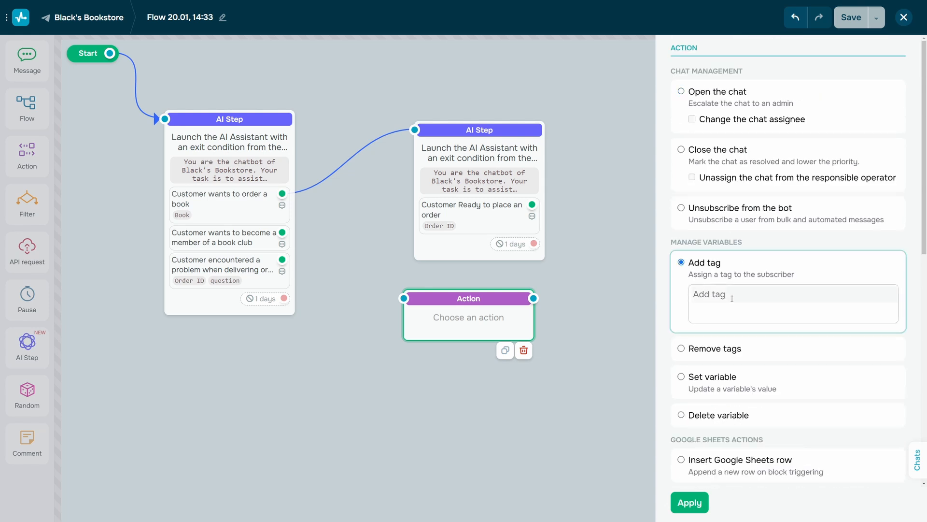
type("Club")
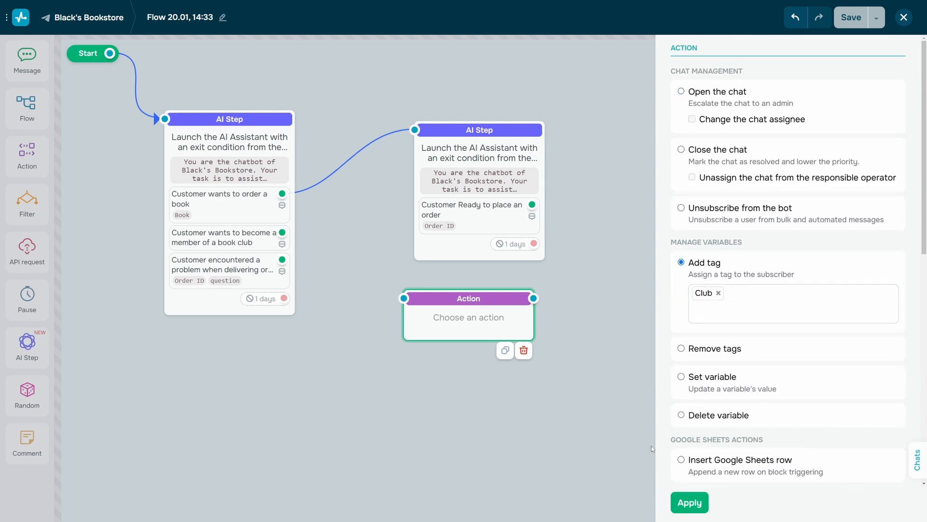
left_click(689, 502)
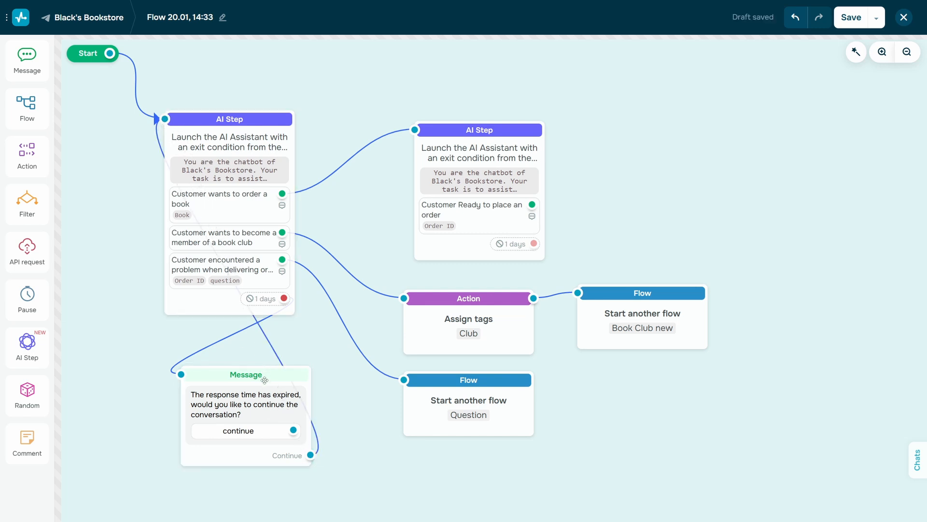
Move the timeout message left, bring the flow into view, and show the extra save options.
left_click_drag(245, 375, 136, 342)
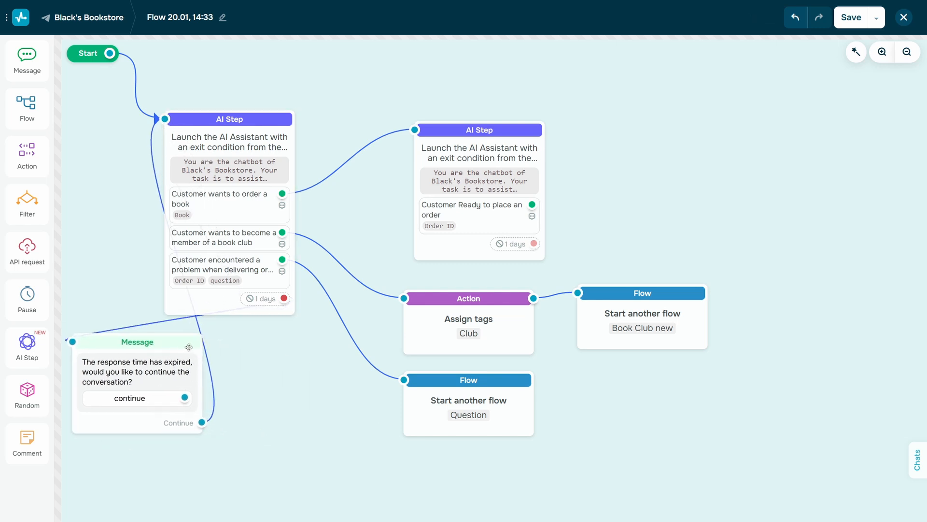
left_click_drag(230, 118, 245, 69)
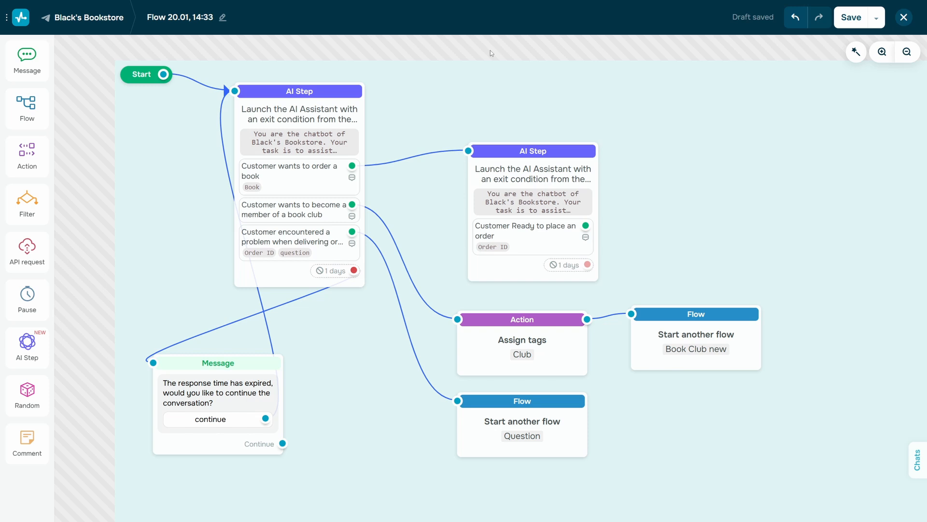
left_click(876, 17)
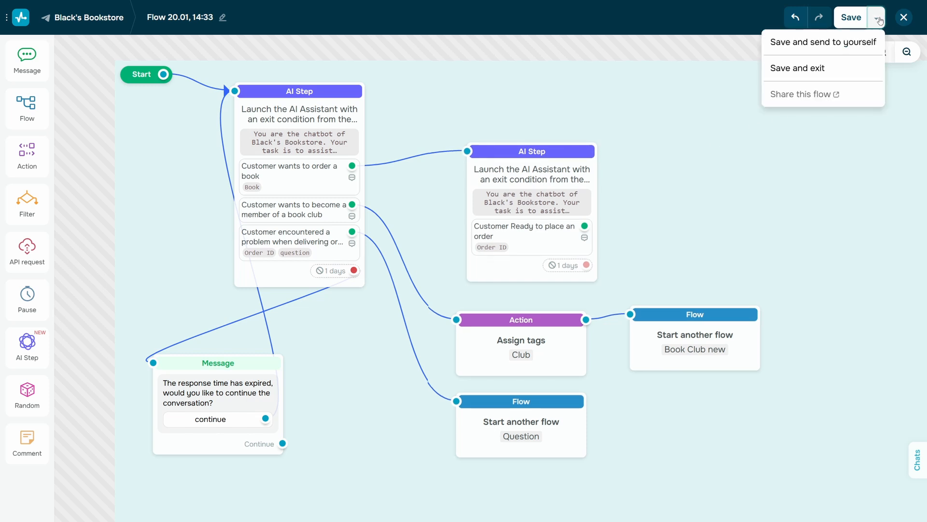
mouse_move(822, 42)
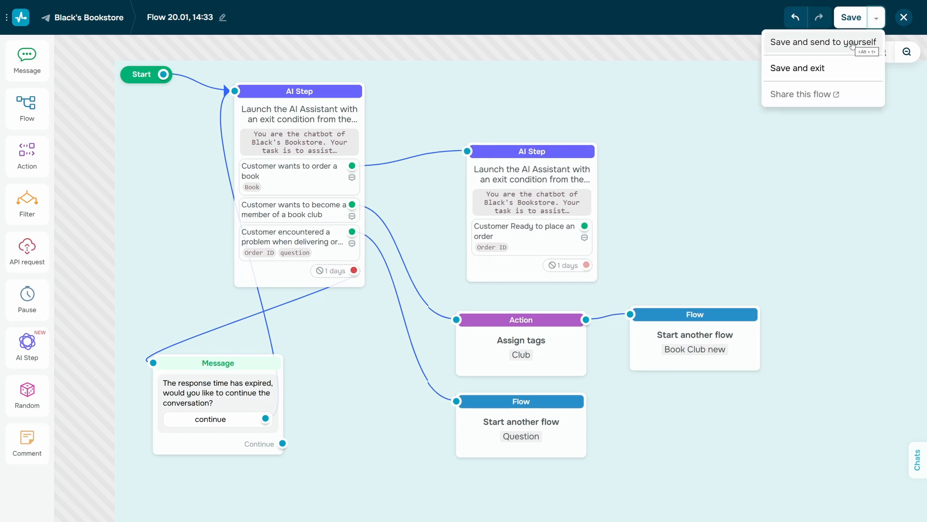